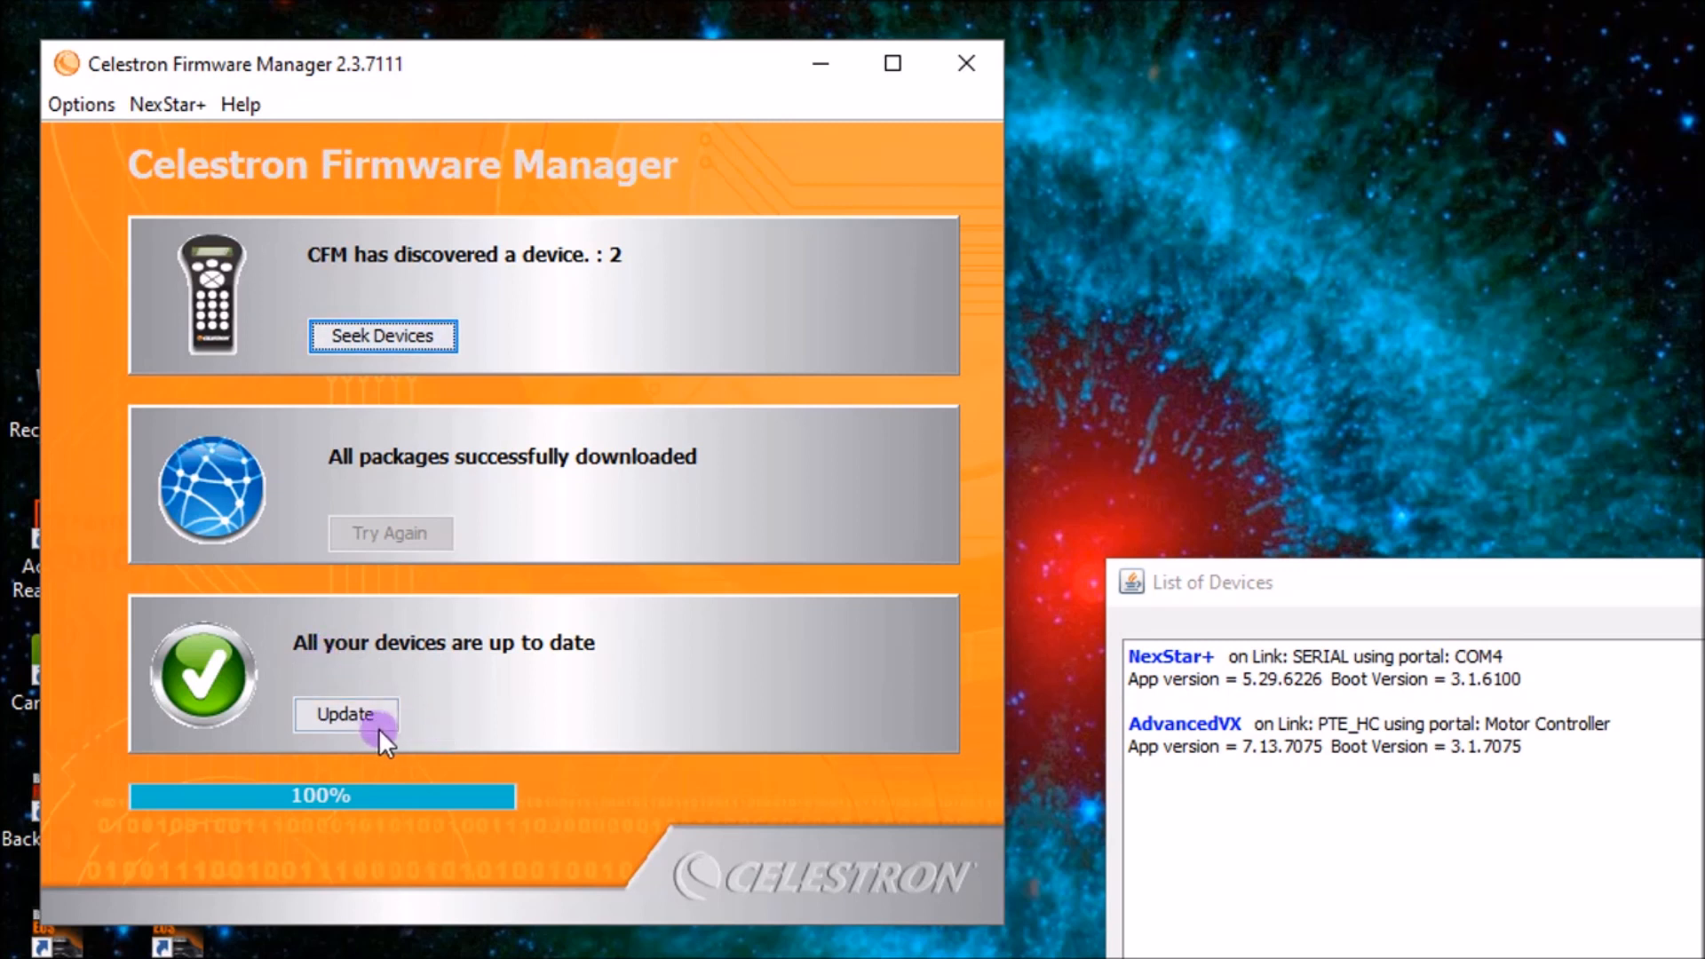
{"action": "mouse_move", "coordinate": [408, 744]}
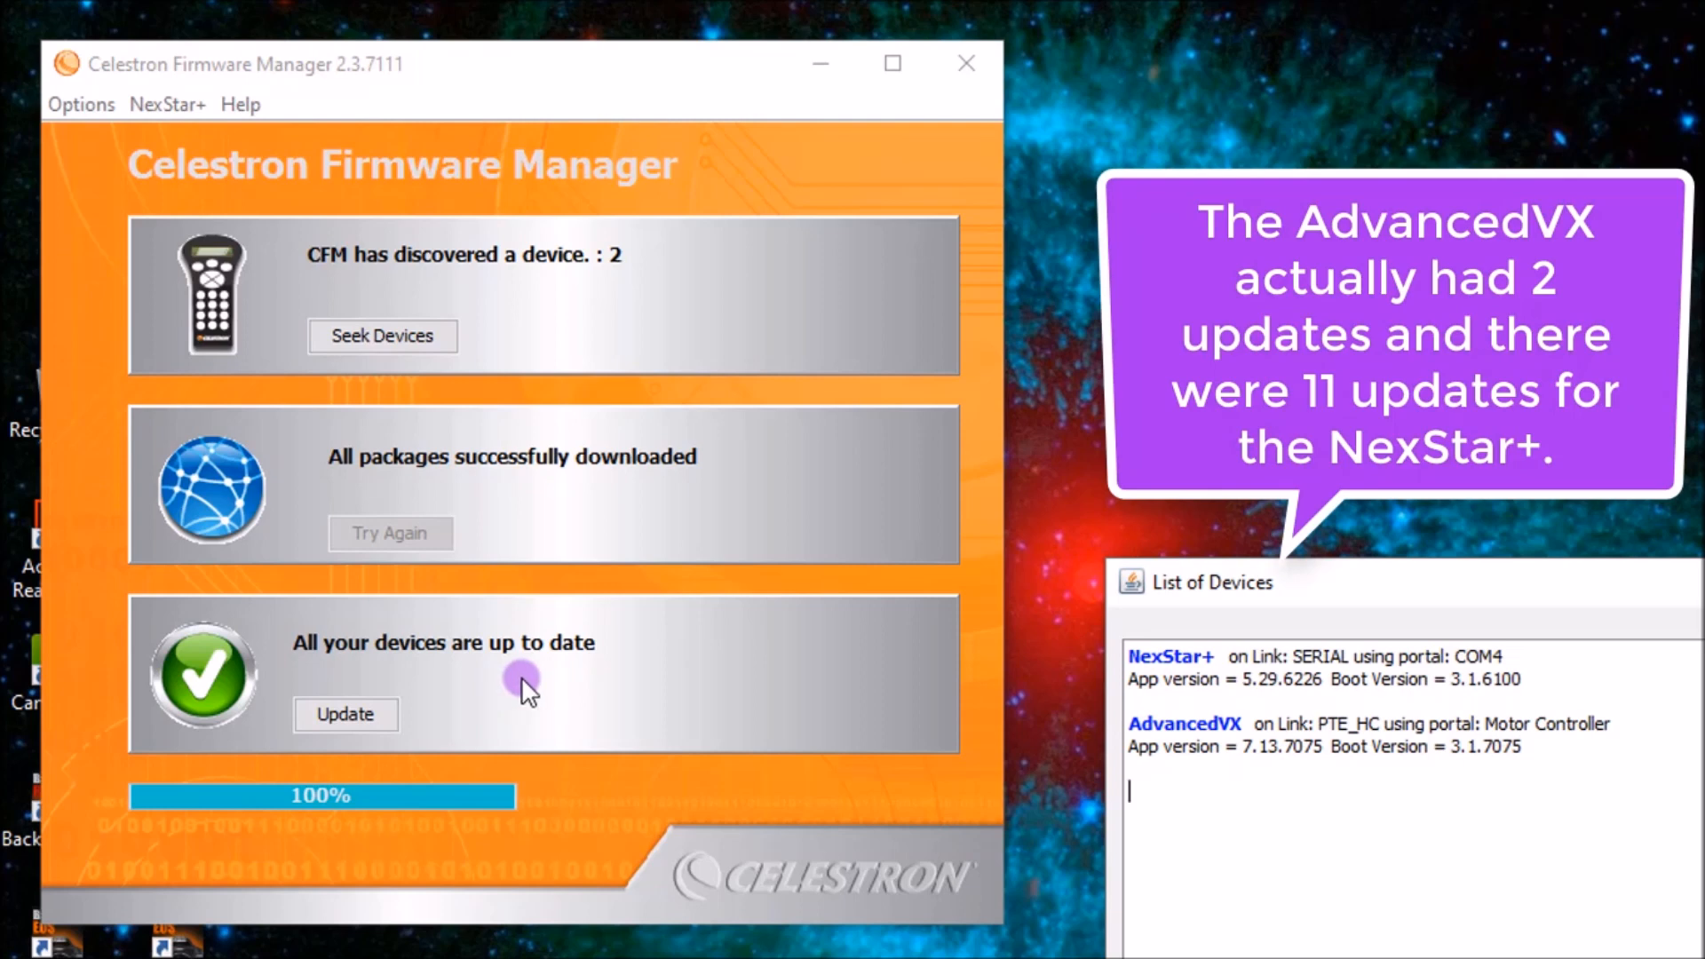
{"action": "mouse_move", "coordinate": [1399, 721]}
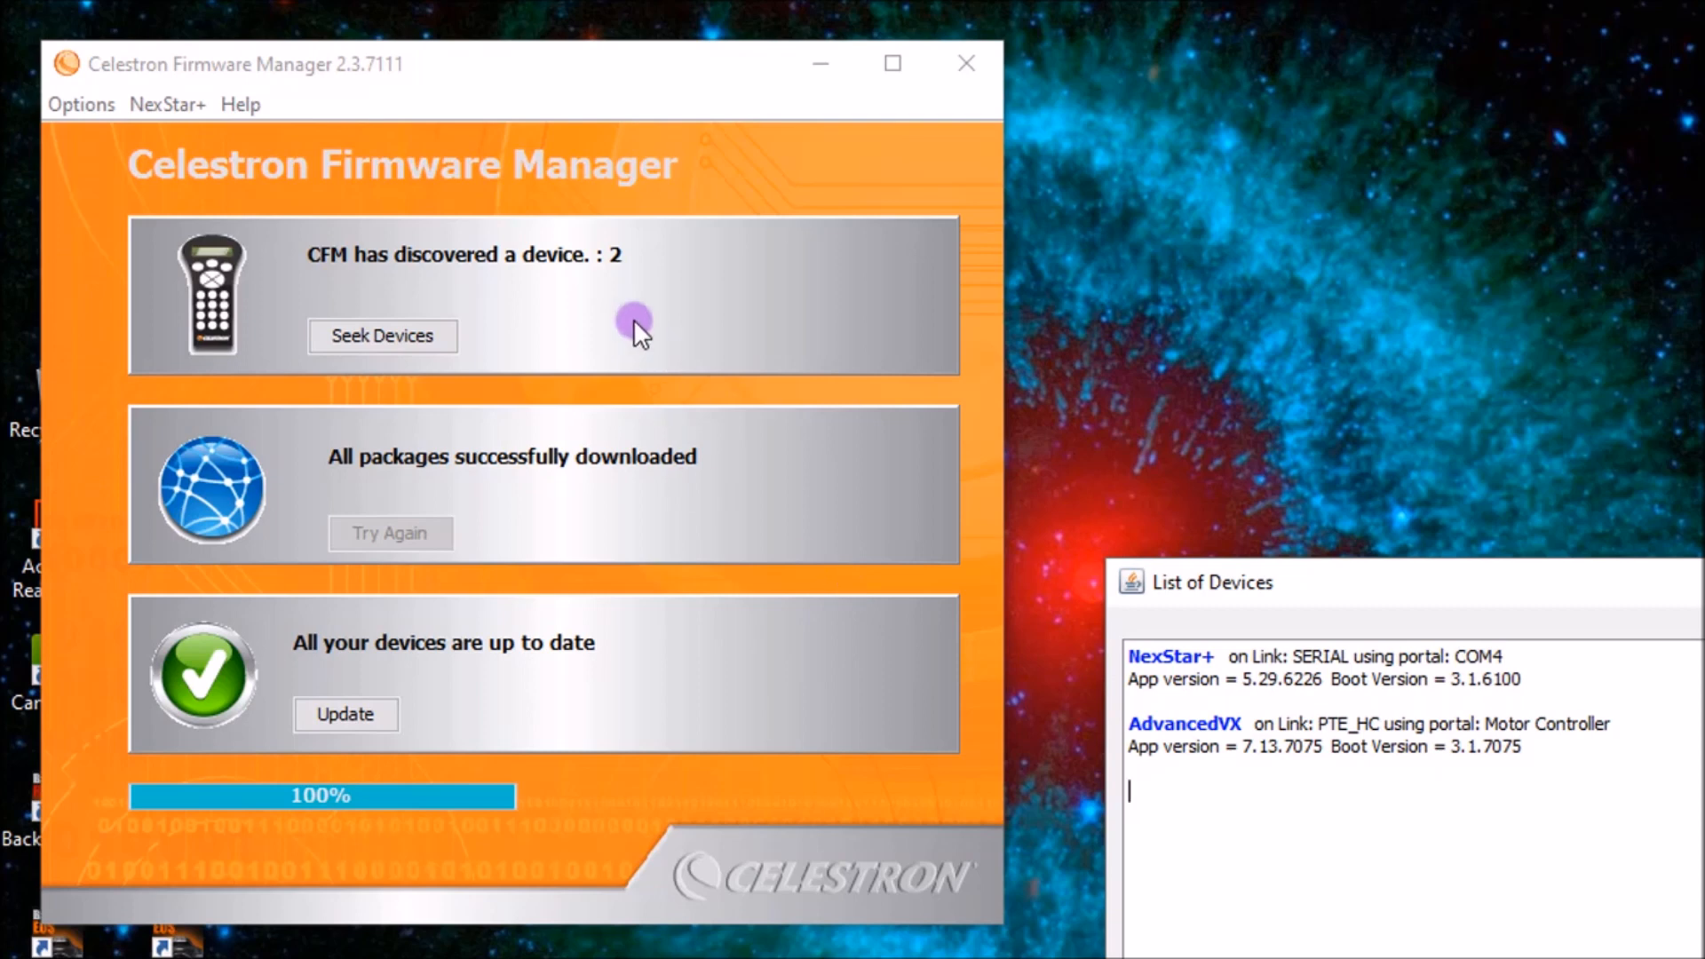
{"action": "mouse_move", "coordinate": [913, 768]}
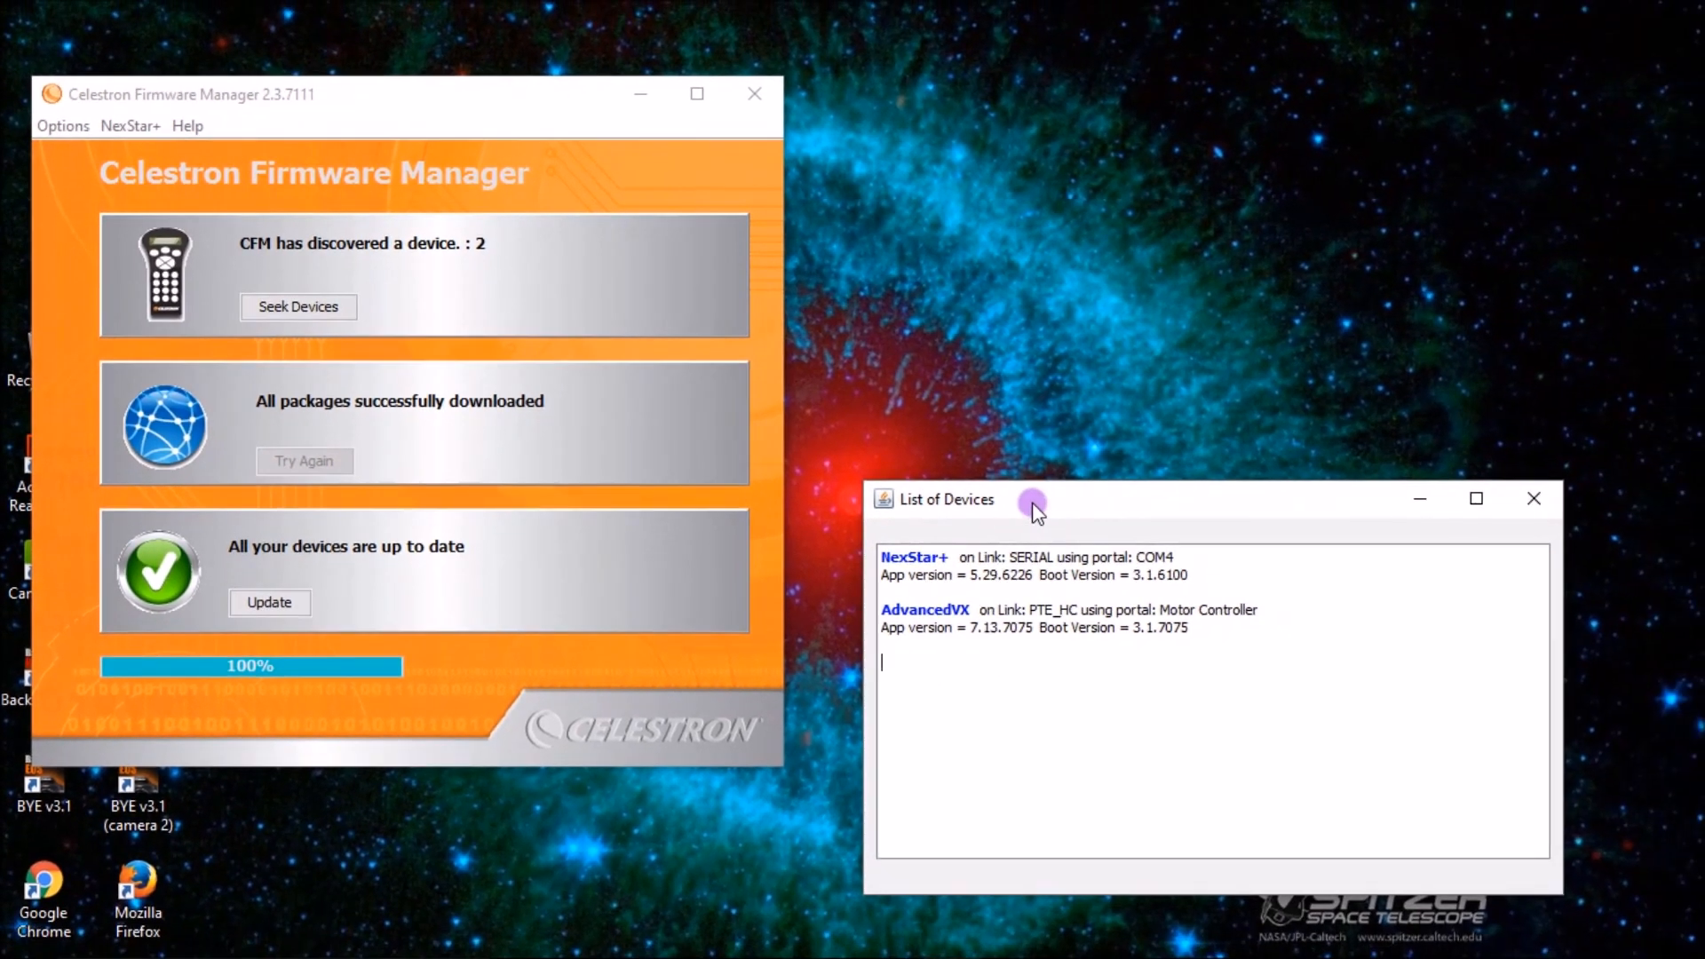
Close the Firmware Manager main window, keeping the NexStar+ and AdvancedVX device list visible.
{"action": "left_click", "coordinate": [753, 94]}
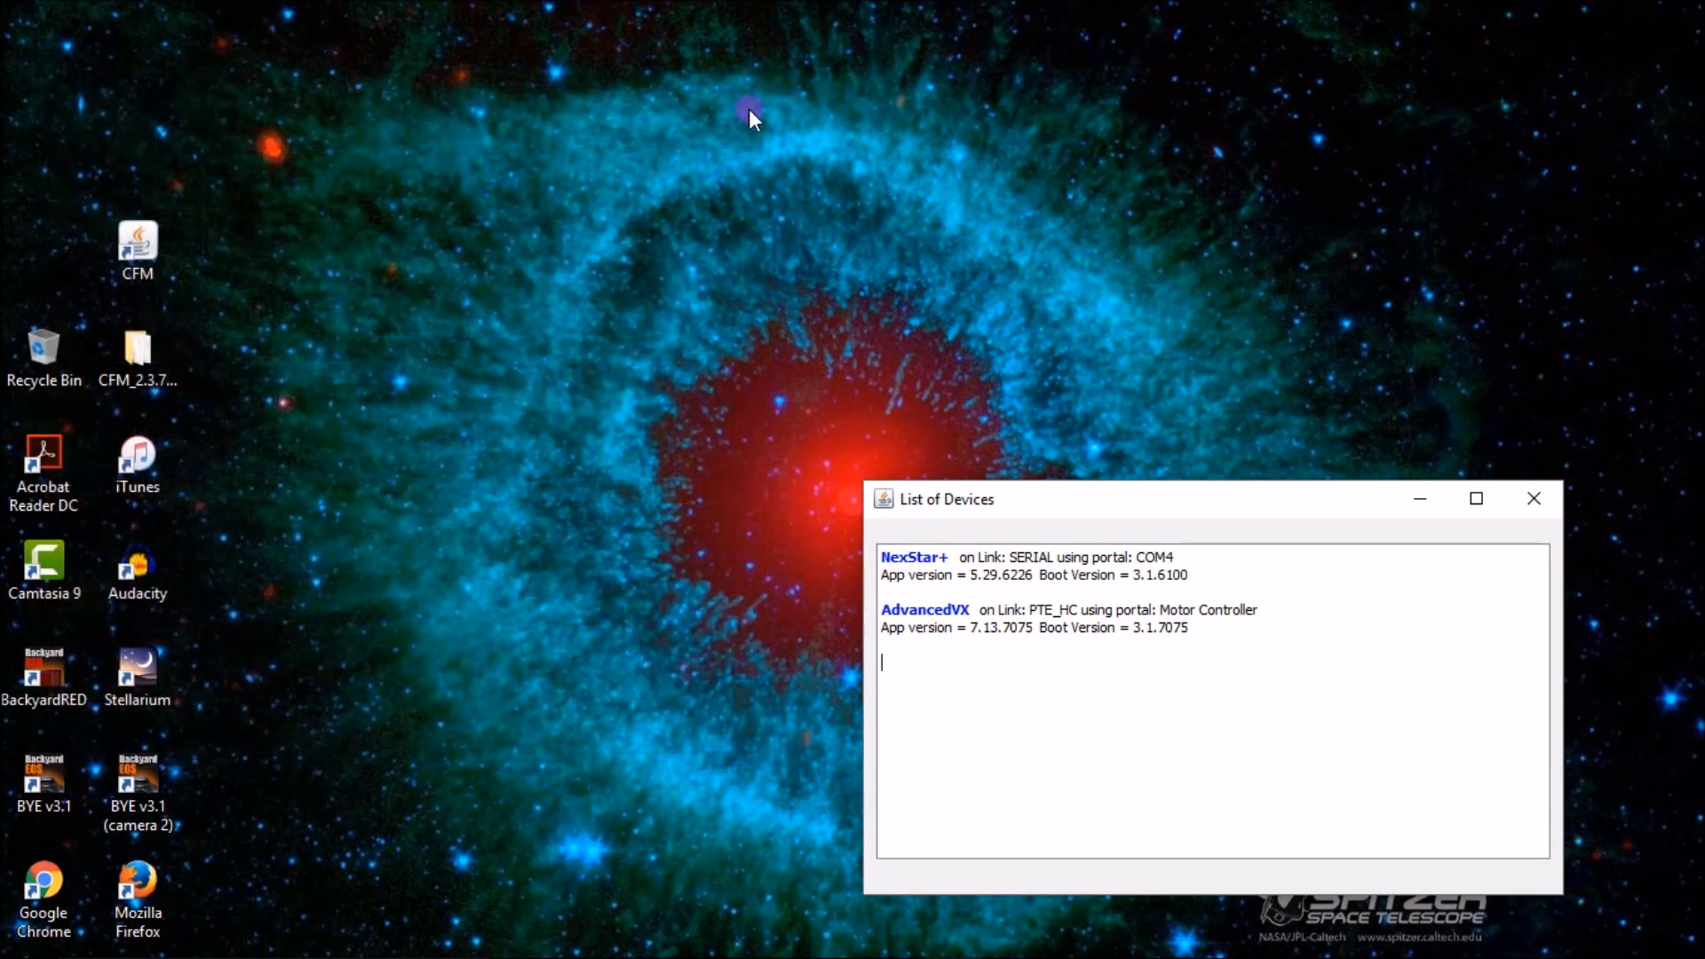